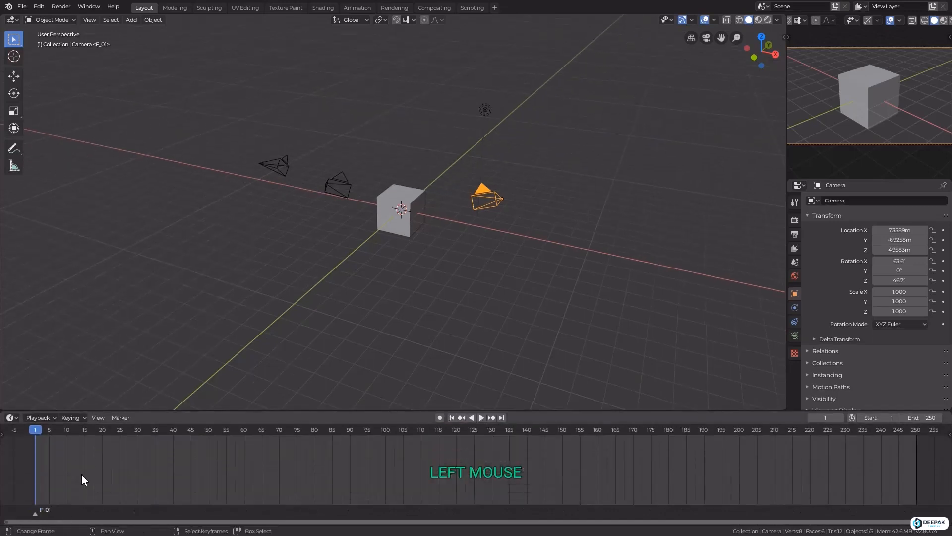
Add a second timeline marker F_105 at frame 105 alongside F_01.
left_click(480, 417)
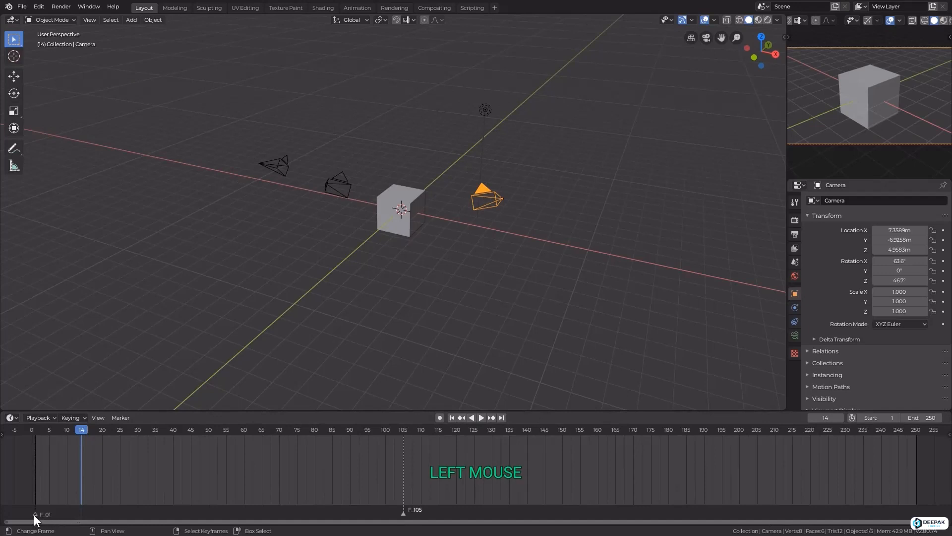
key("G")
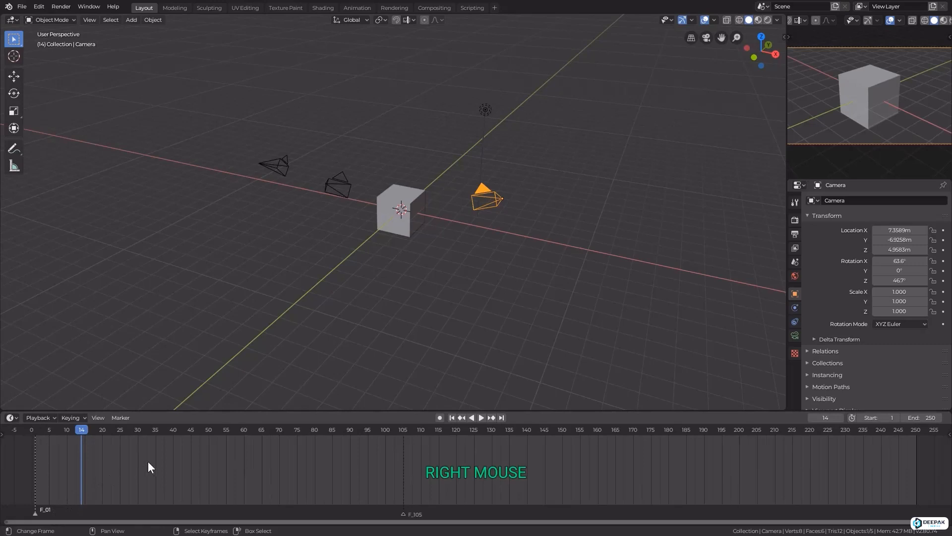
mouse_move(366, 245)
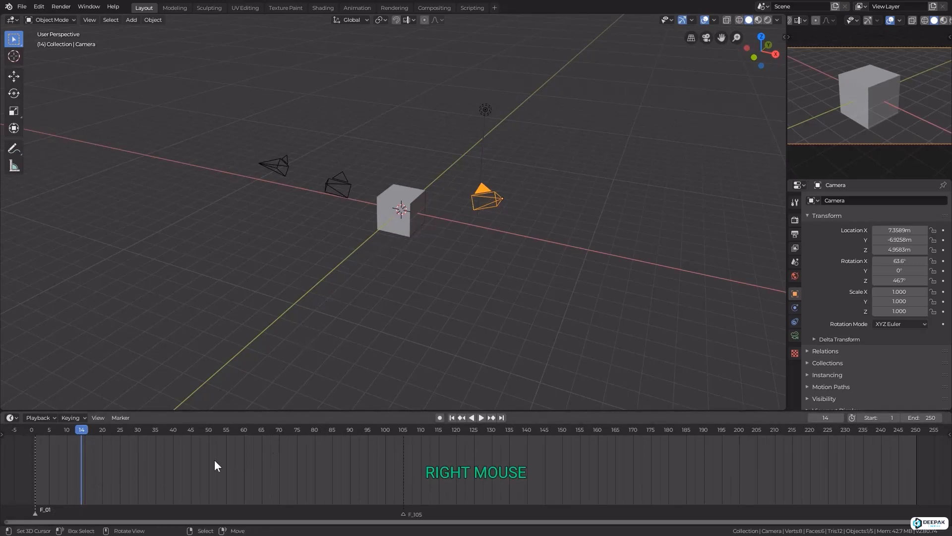
Bind Camera to the frame-1 marker and Camera.001 to the frame-105 marker.
key("ctrl+b")
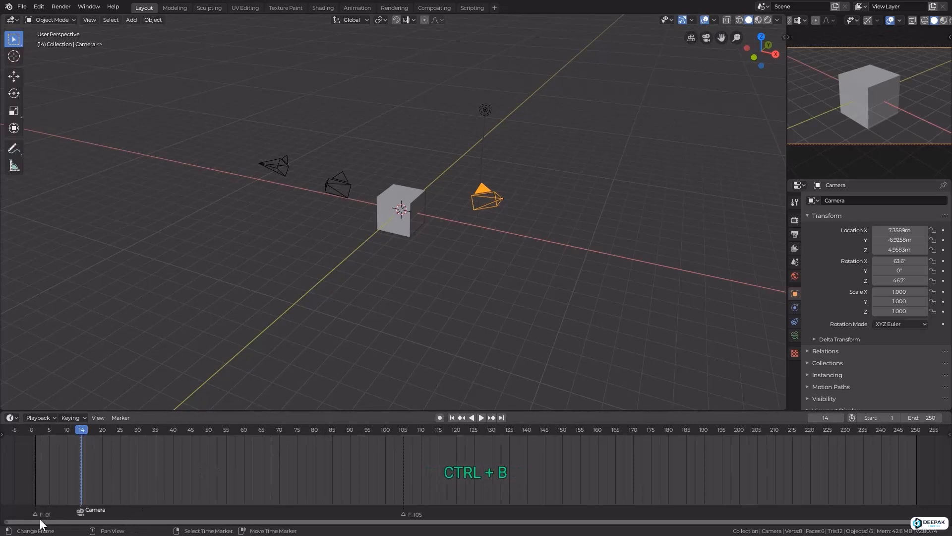
left_click(410, 430)
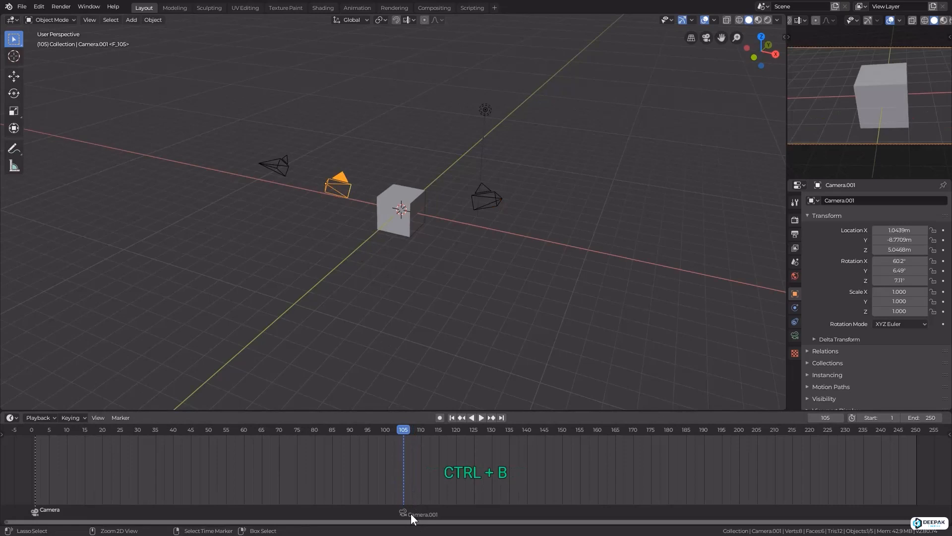
left_click(303, 430)
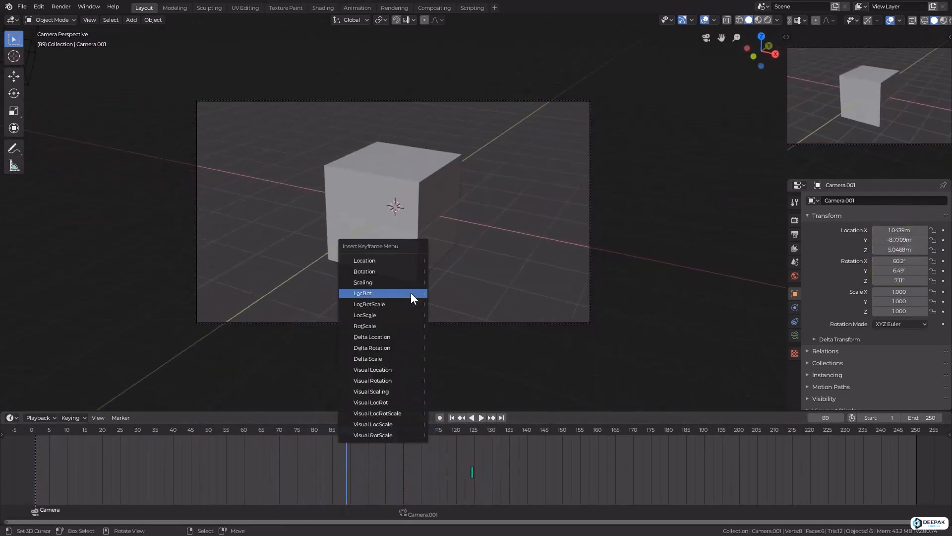
Key Camera.001's location and rotation at frame 89 and again later, closer to the cube.
left_click(363, 293)
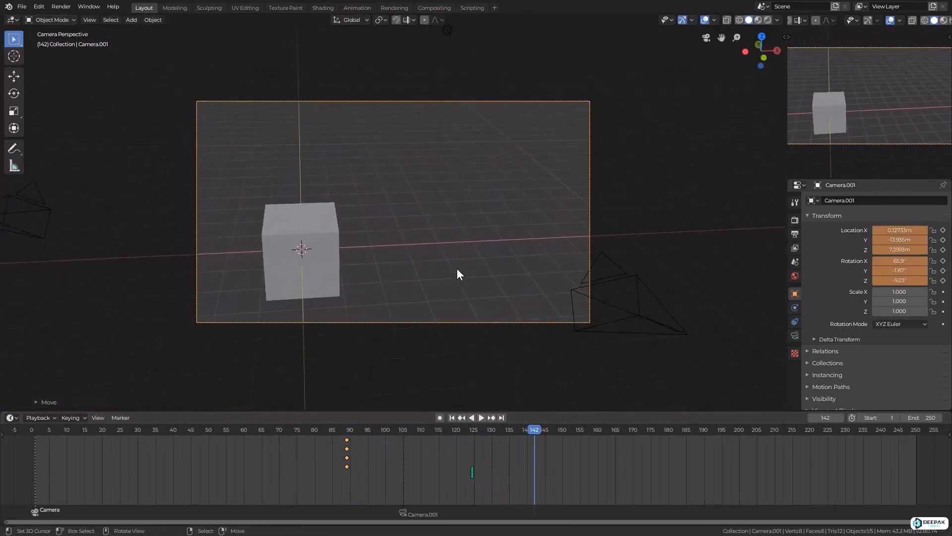
right_click(533, 447)
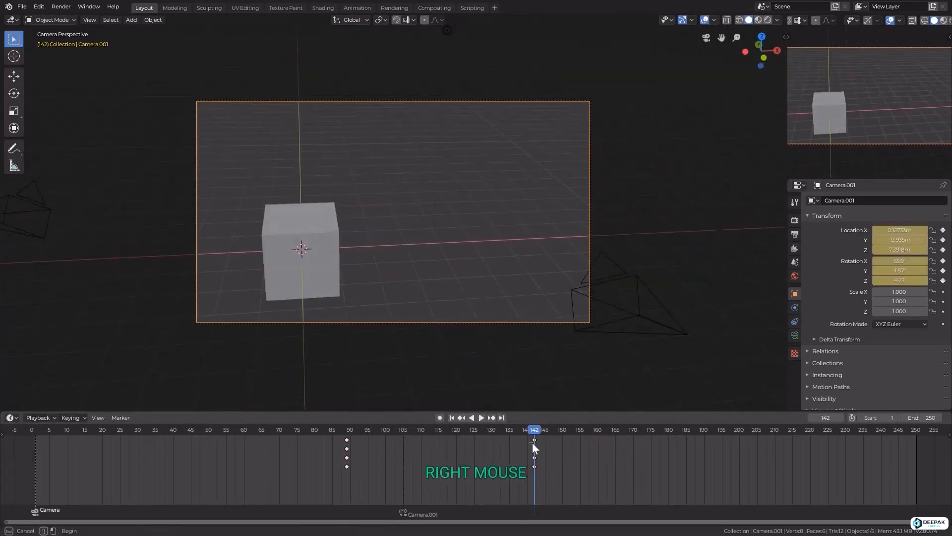
key("space")
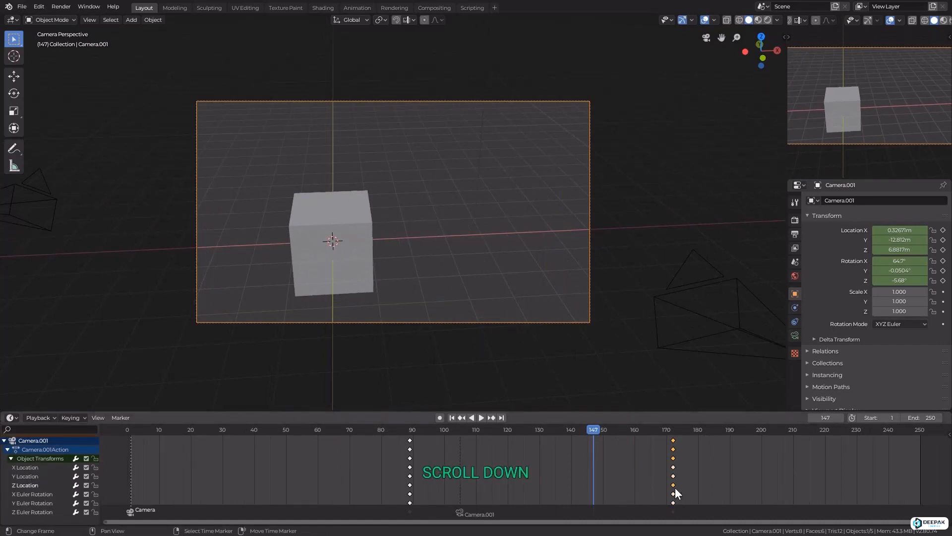
Retime Camera.001's keyframes to around frames 101 and 155 and change their handle type.
right_click(672, 476)
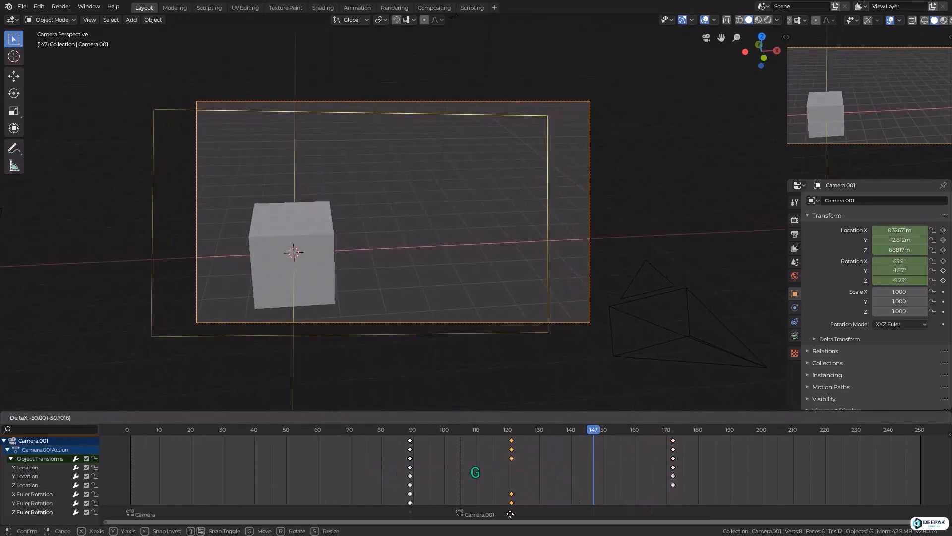
key("space")
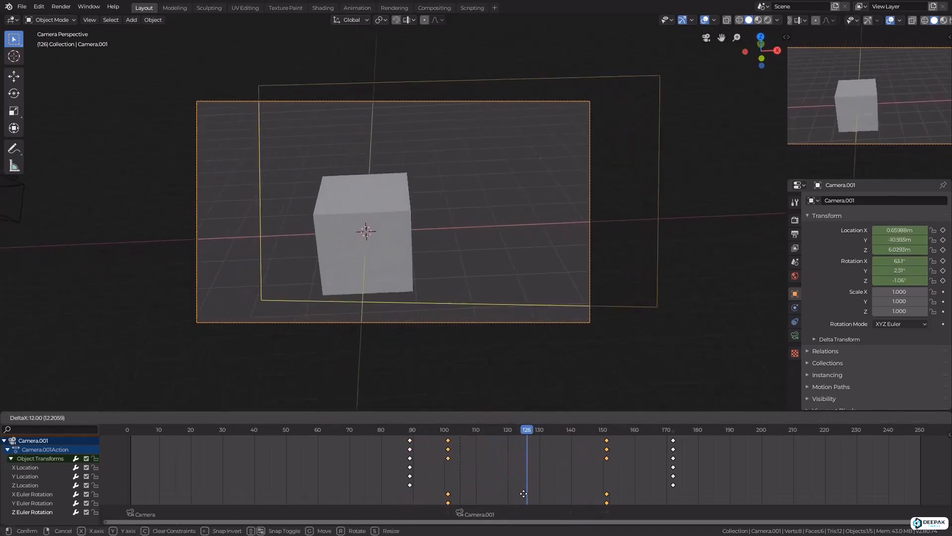
key("space")
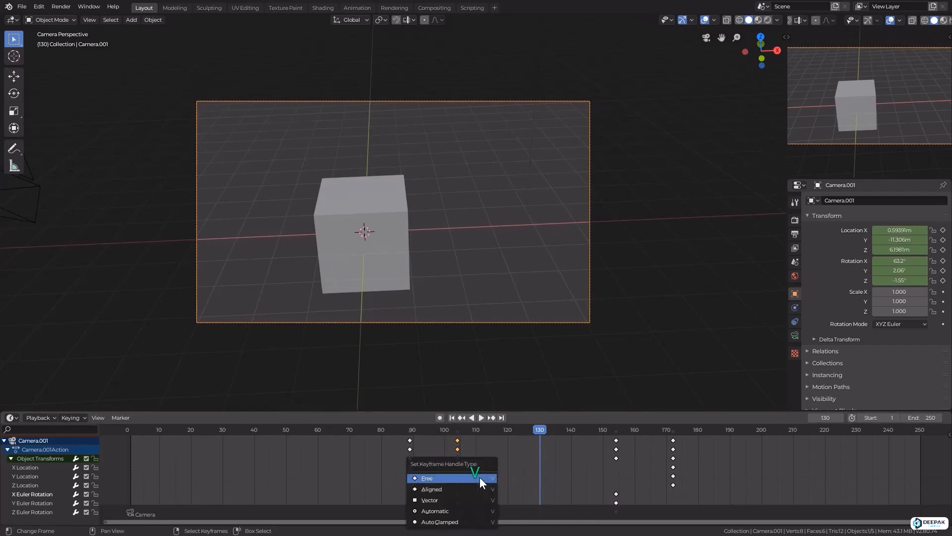
key("space")
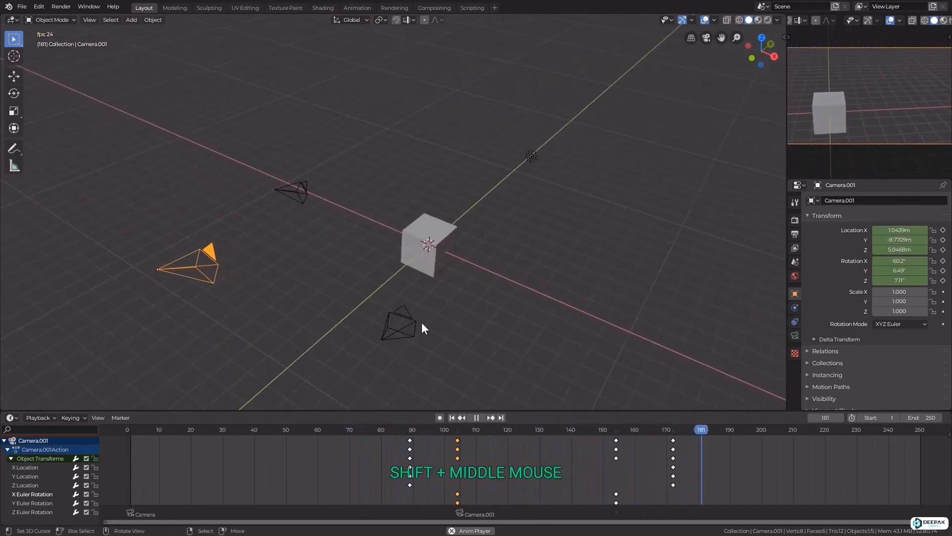
Stop playback, return to the start and move the Camera marker to about frame 59.
key("space")
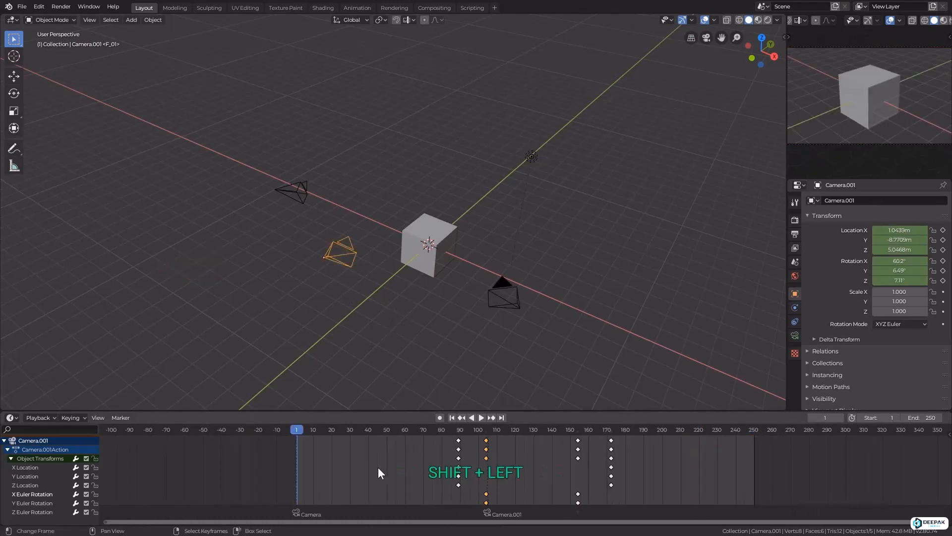
key("space")
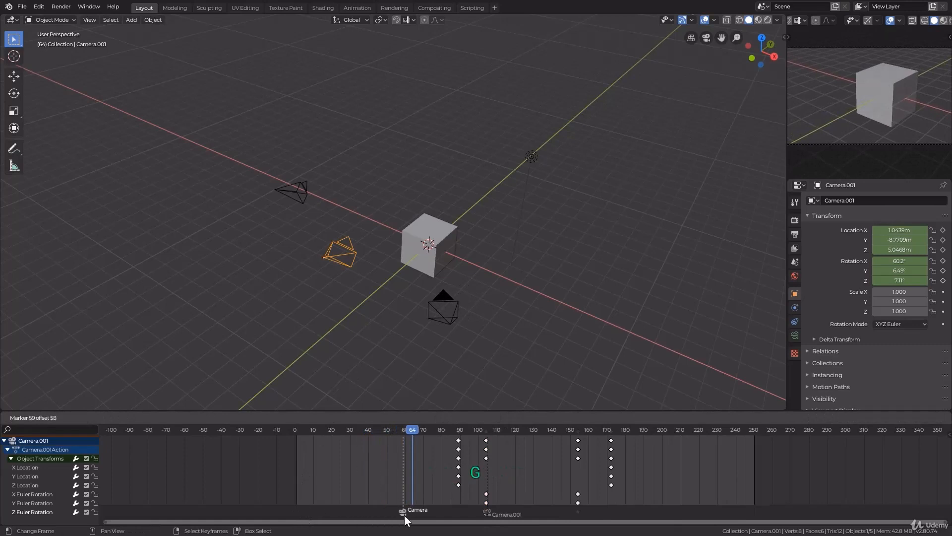
left_click(294, 429)
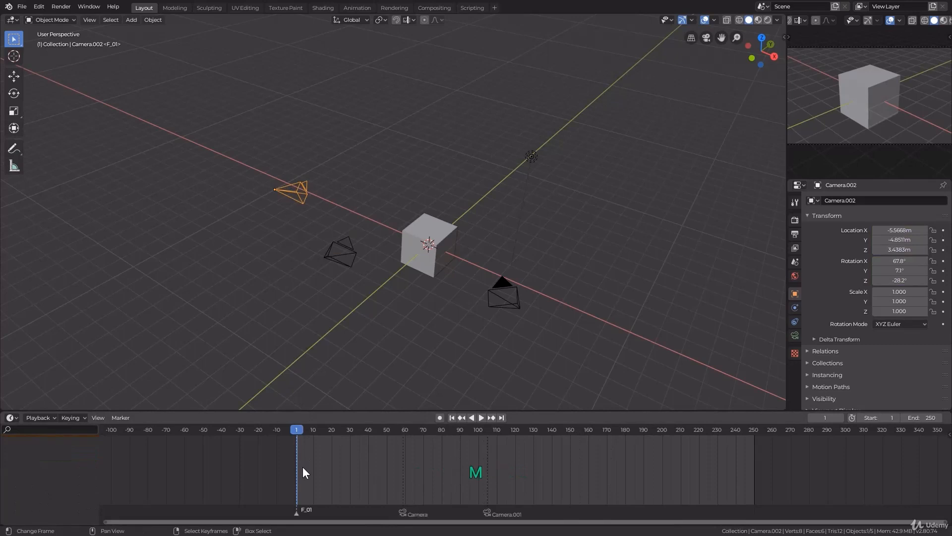
Bind Camera.002 to a new frame-1 marker with LocRot keys at frames -30 and 58.
key("ctrl+z")
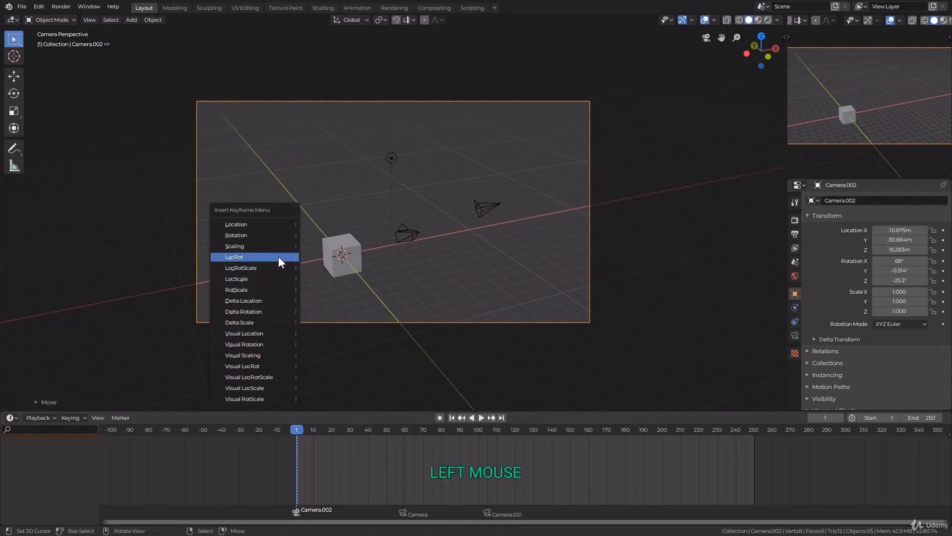
left_click(233, 256)
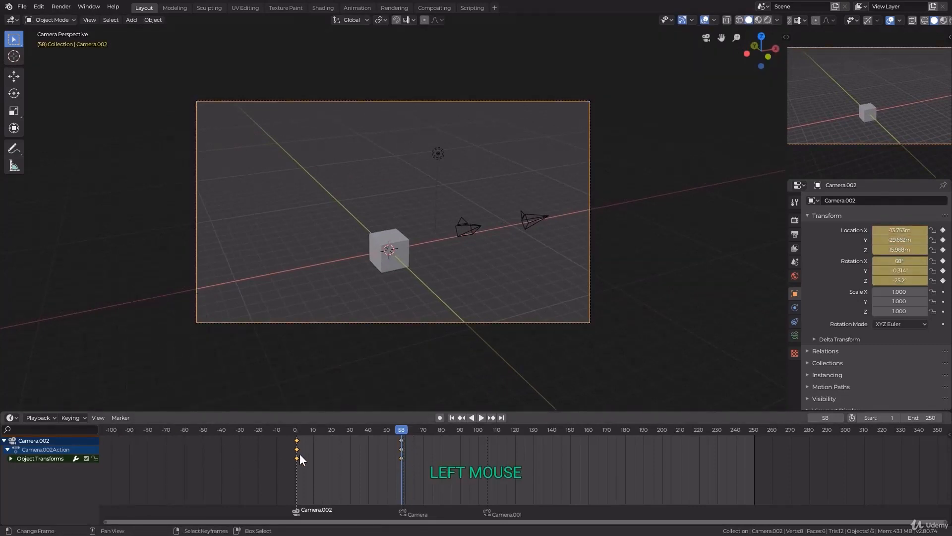
left_click_drag(296, 449, 239, 449)
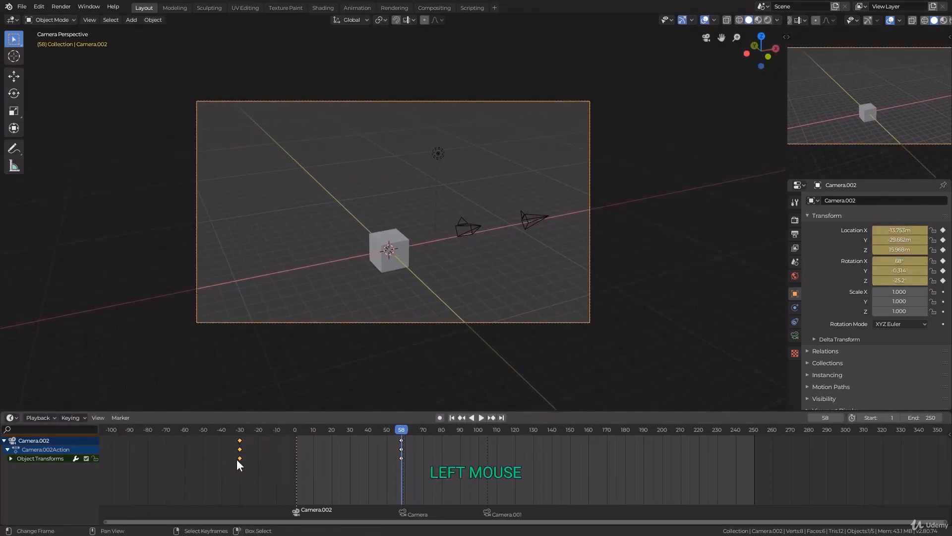
Play the animation to check the cuts between the three cameras.
key("space")
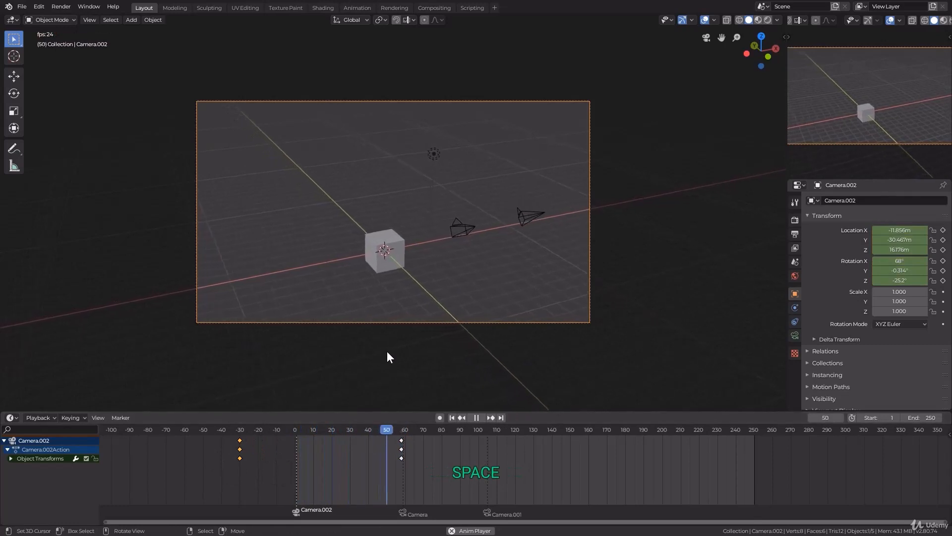
key("space")
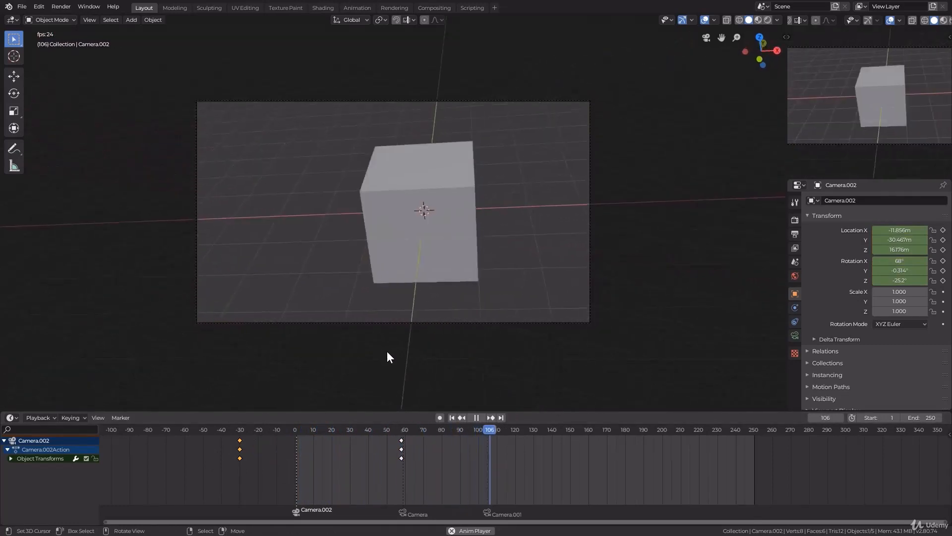